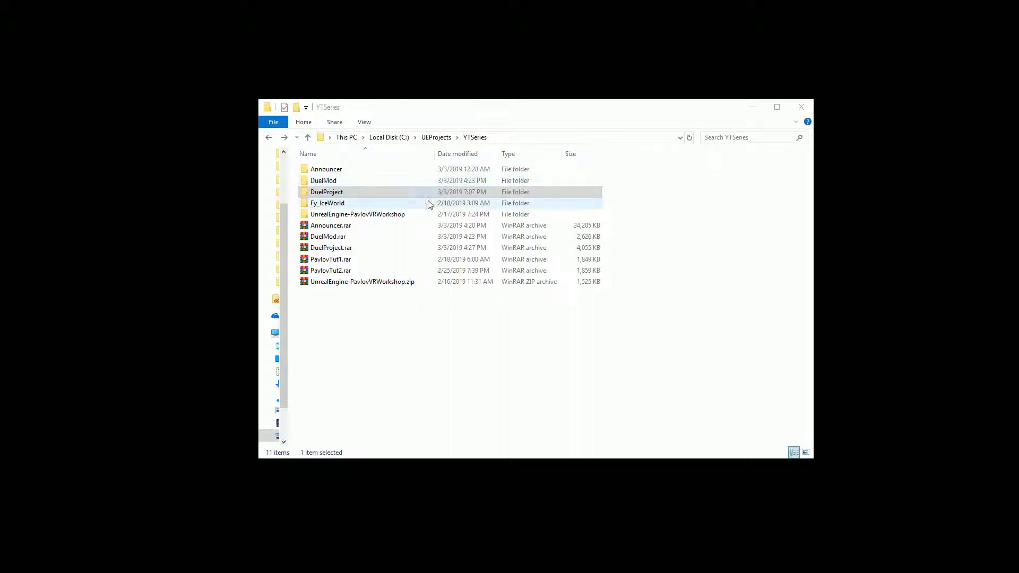
# Browse from YTSeries through DuelProject > DuelProject to its Plugins folder.
pyautogui.click(326, 192)
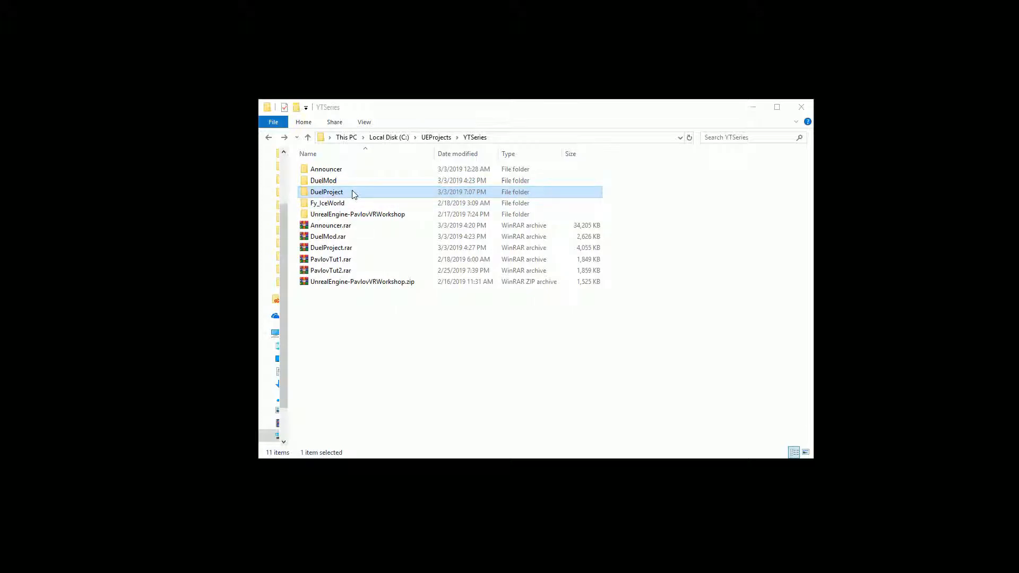
pyautogui.click(331, 247)
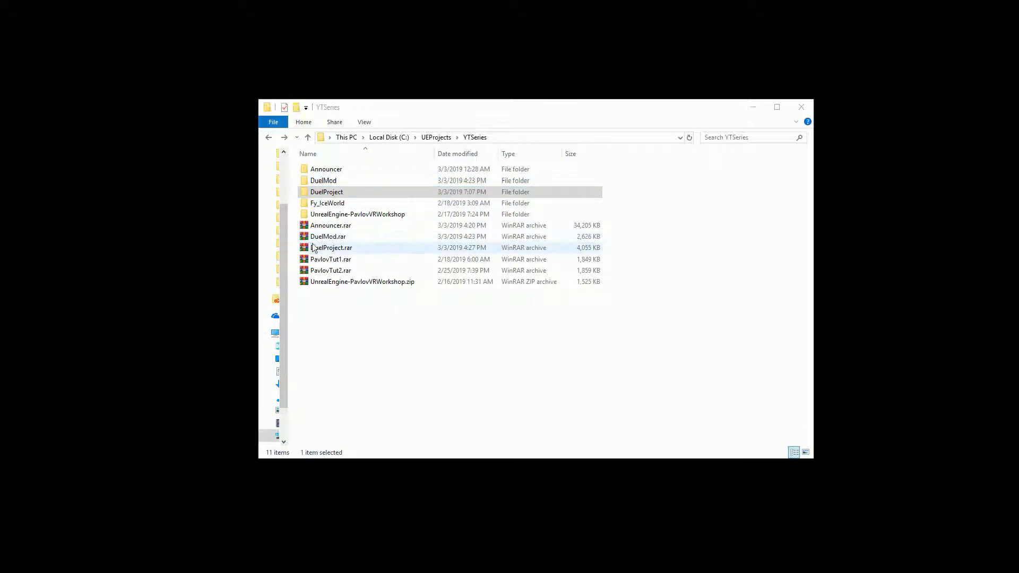
pyautogui.click(332, 248)
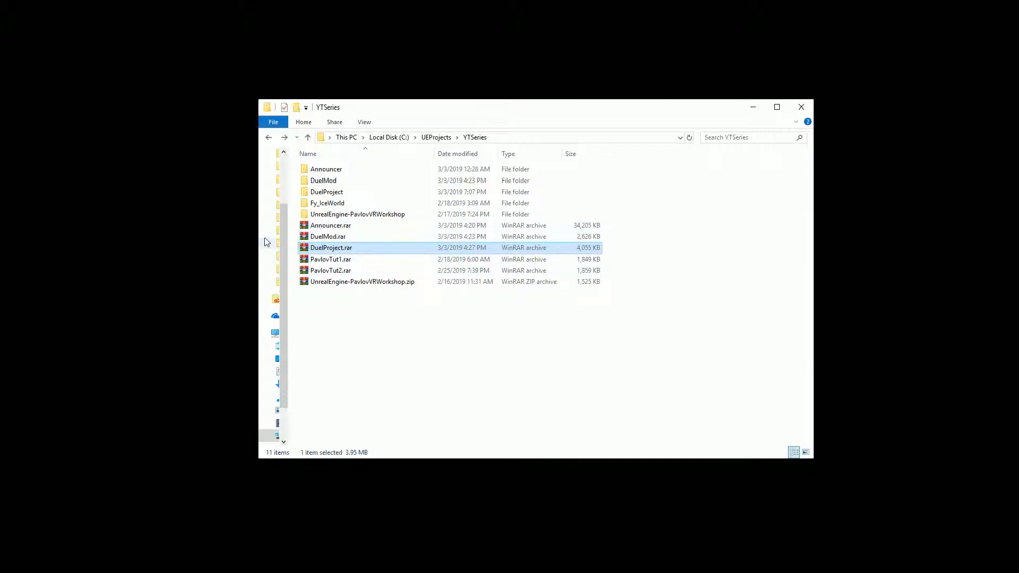
pyautogui.click(328, 236)
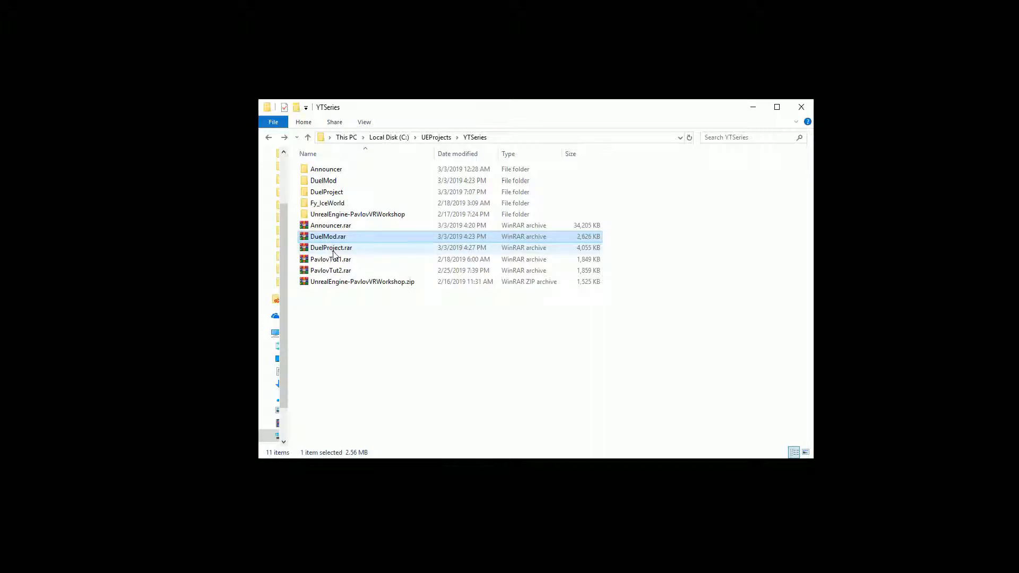
pyautogui.click(332, 248)
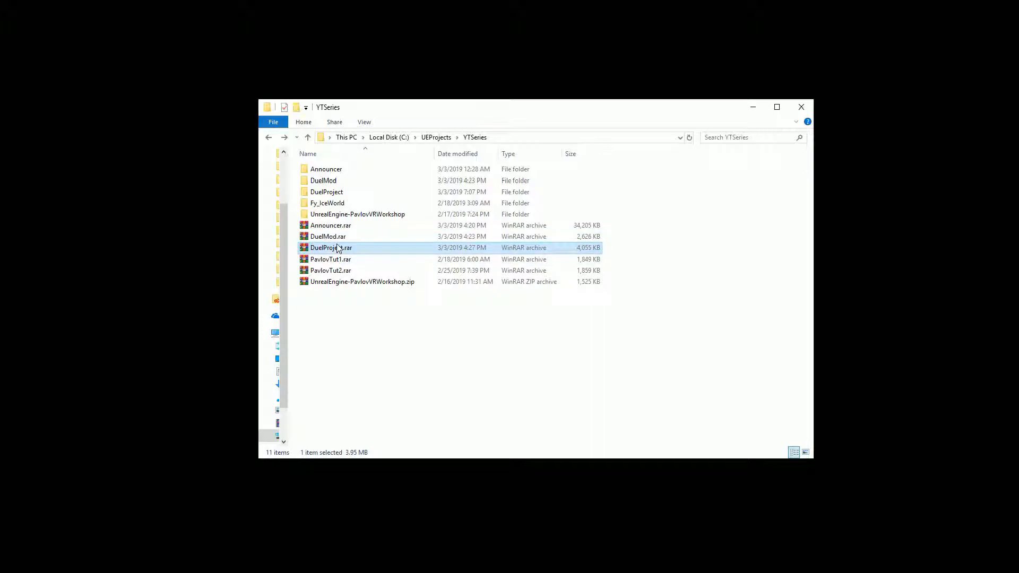
pyautogui.click(328, 235)
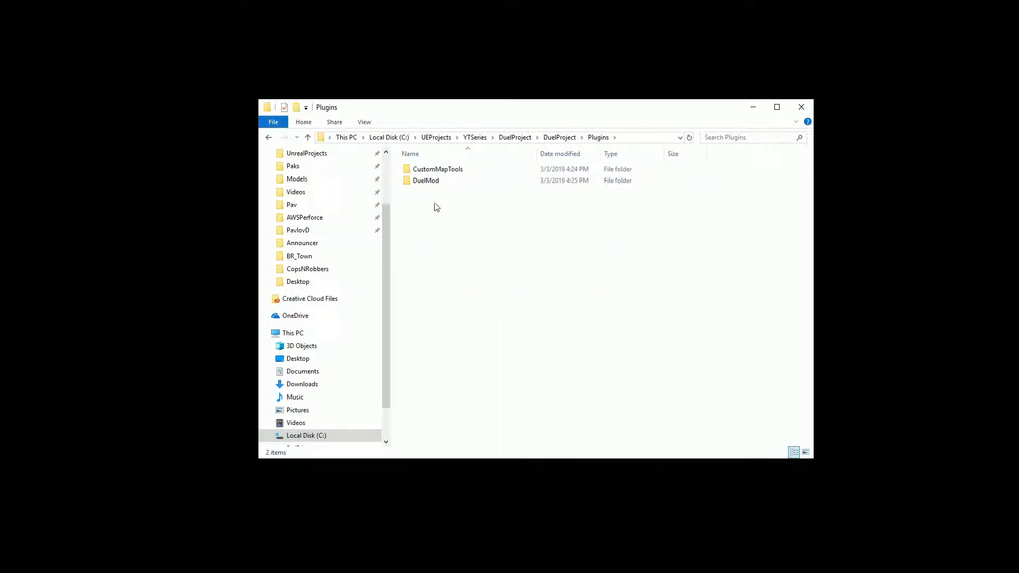
# Enable Show Plugin Content, expand DuelMod Content, and open its BPs folder.
pyautogui.click(425, 180)
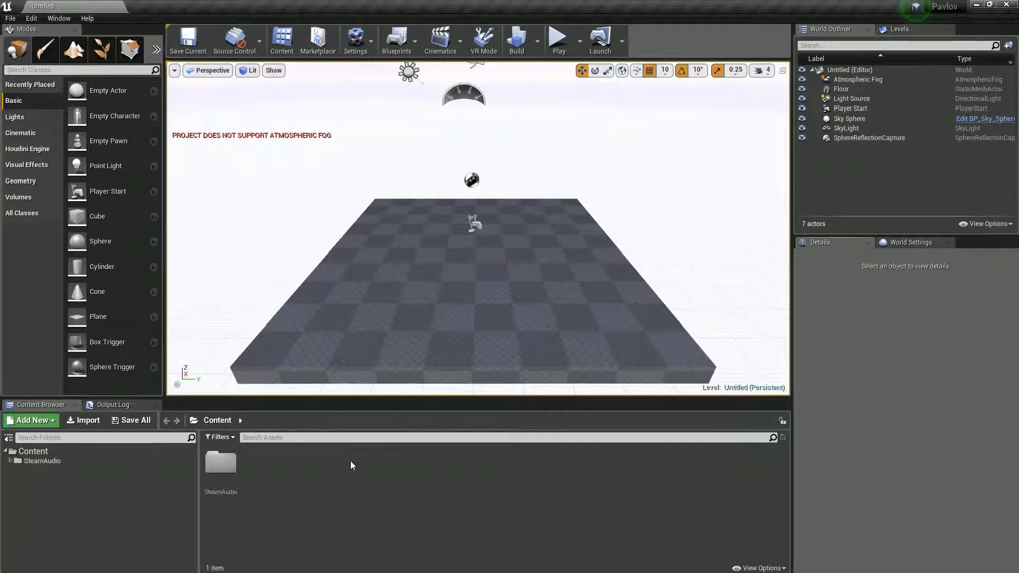
pyautogui.moveTo(595, 484)
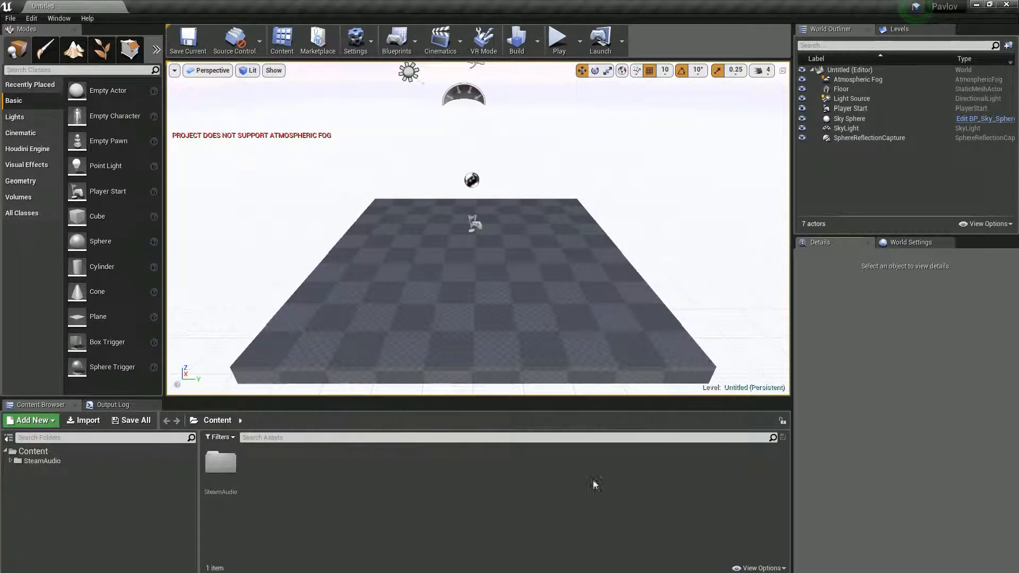
pyautogui.moveTo(713, 554)
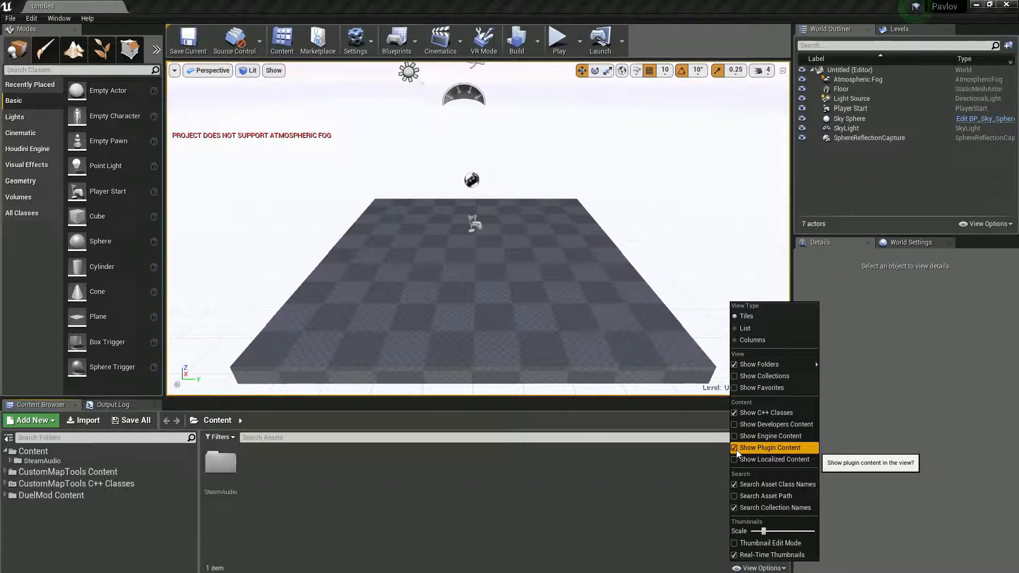
pyautogui.click(5, 495)
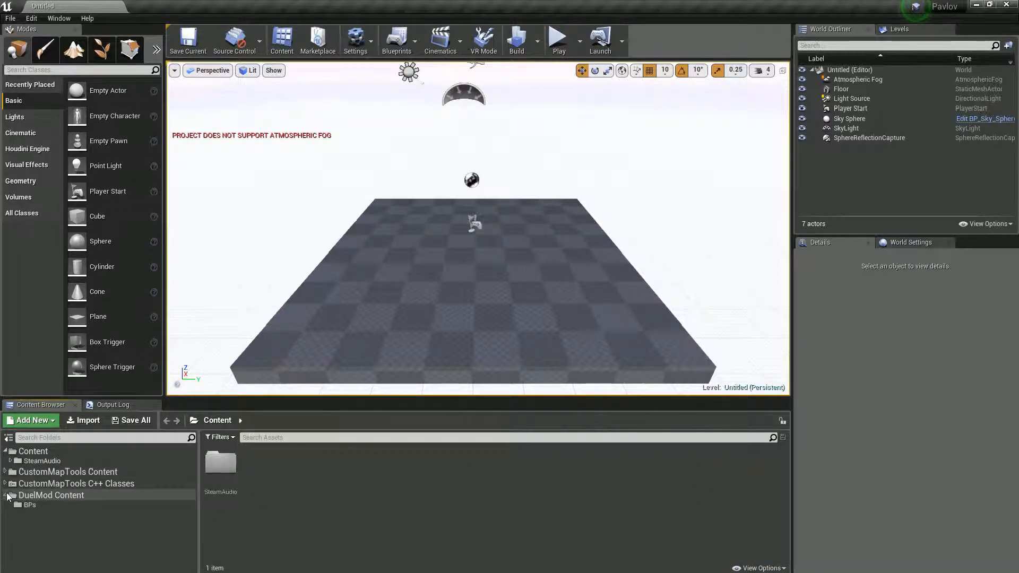
pyautogui.click(30, 505)
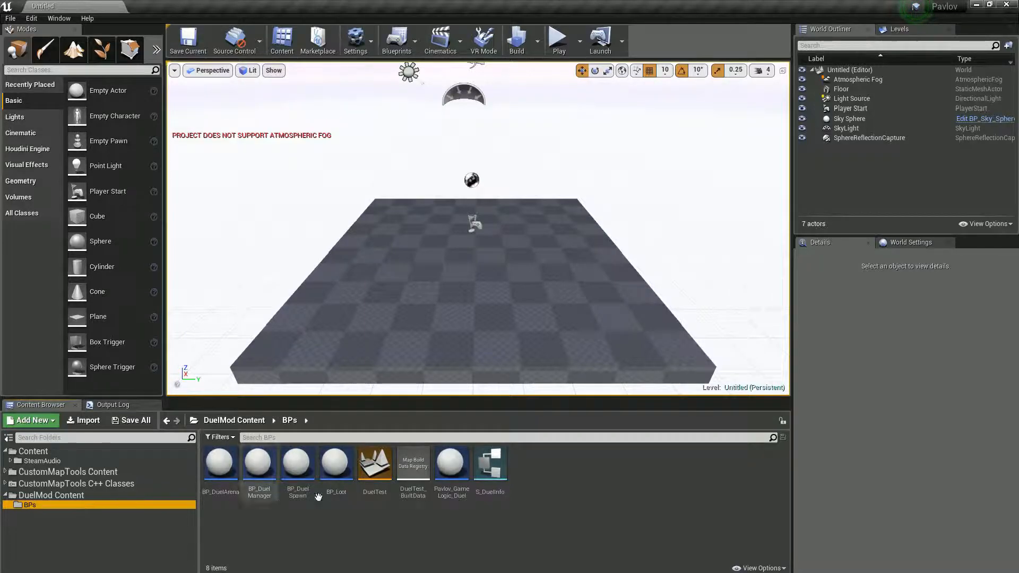
# Open the DuelTest map from the Content Browser.
pyautogui.doubleClick(374, 464)
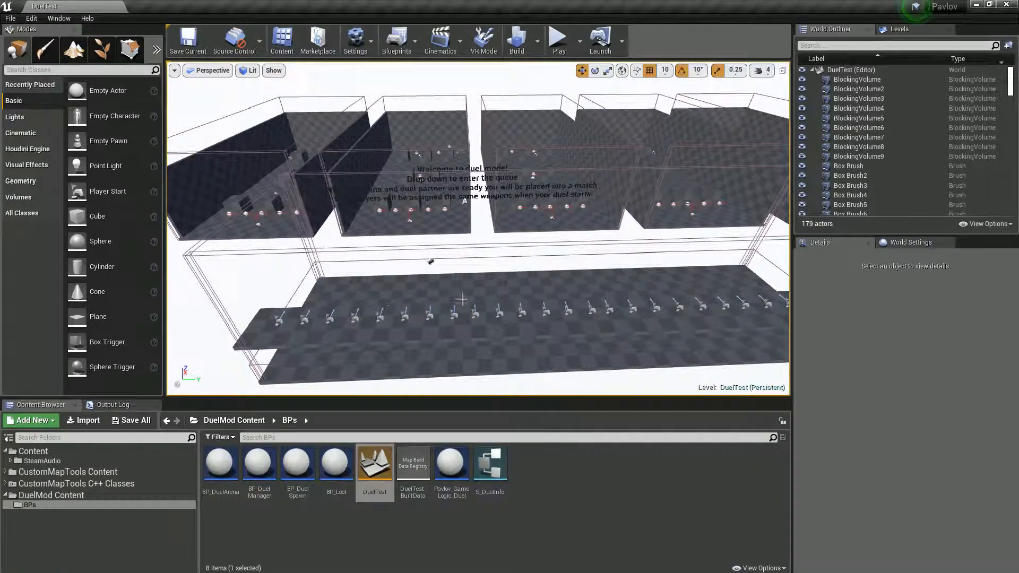
pyautogui.moveTo(451, 463)
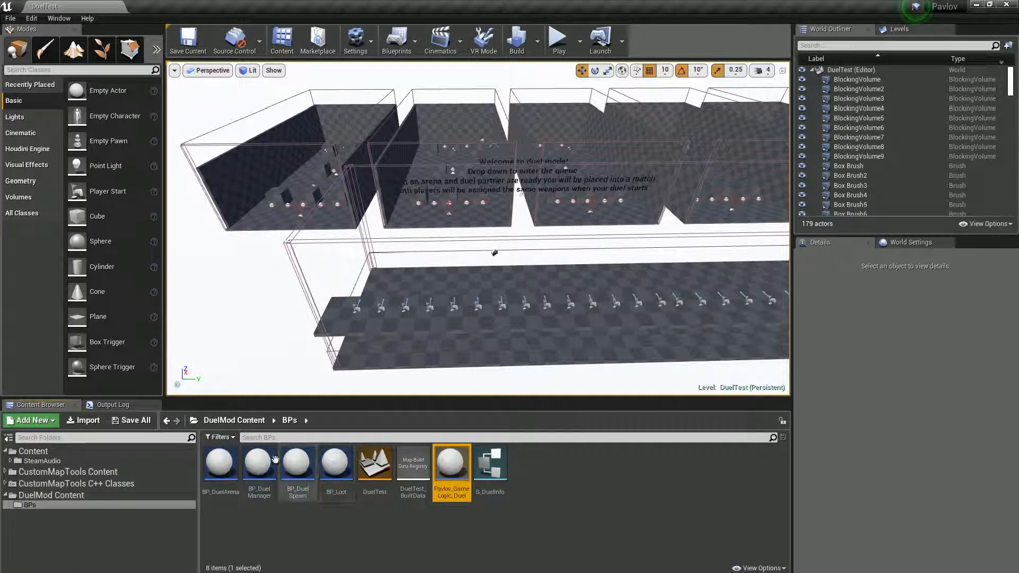
pyautogui.moveTo(258, 463)
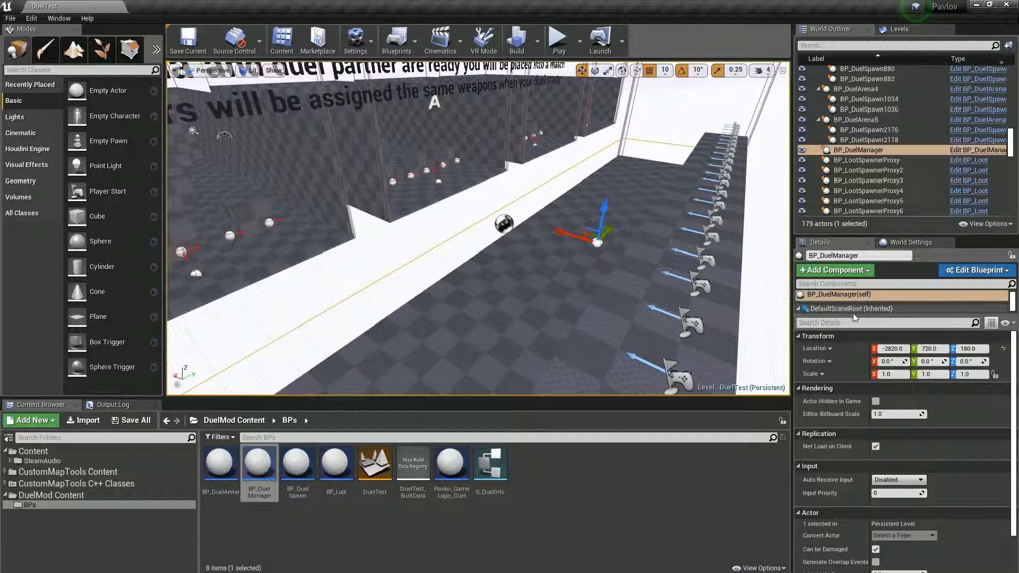
pyautogui.moveTo(834, 319)
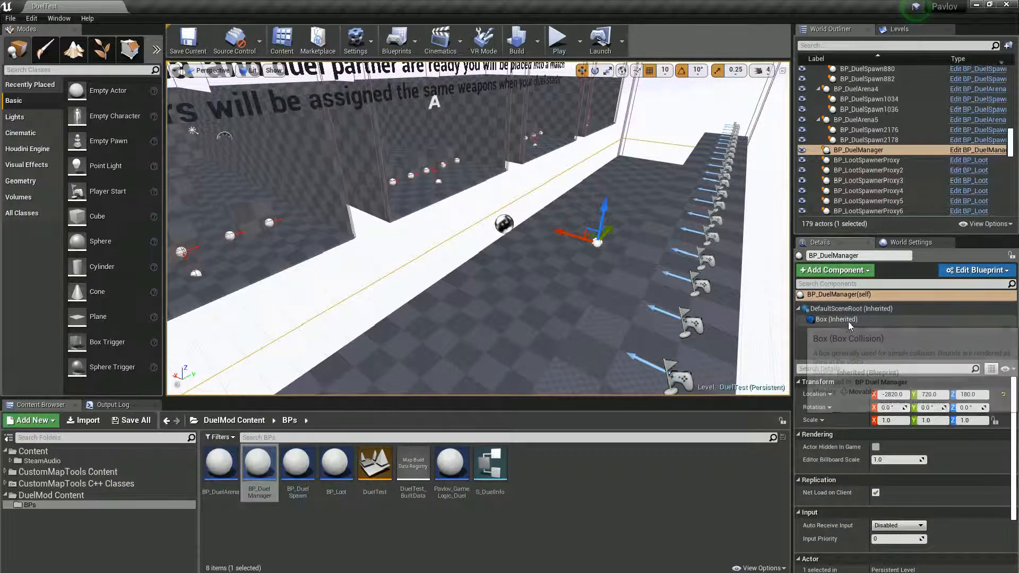
# Set Box Extent X of BP_DuelManager's Box component to 500.
pyautogui.click(836, 319)
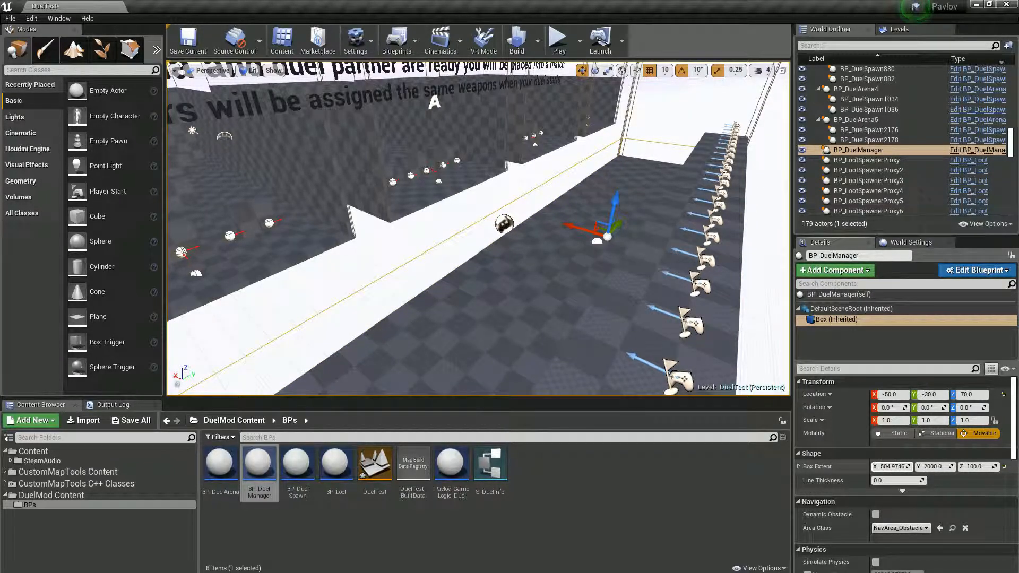
pyautogui.click(891, 467)
pyautogui.write('500')
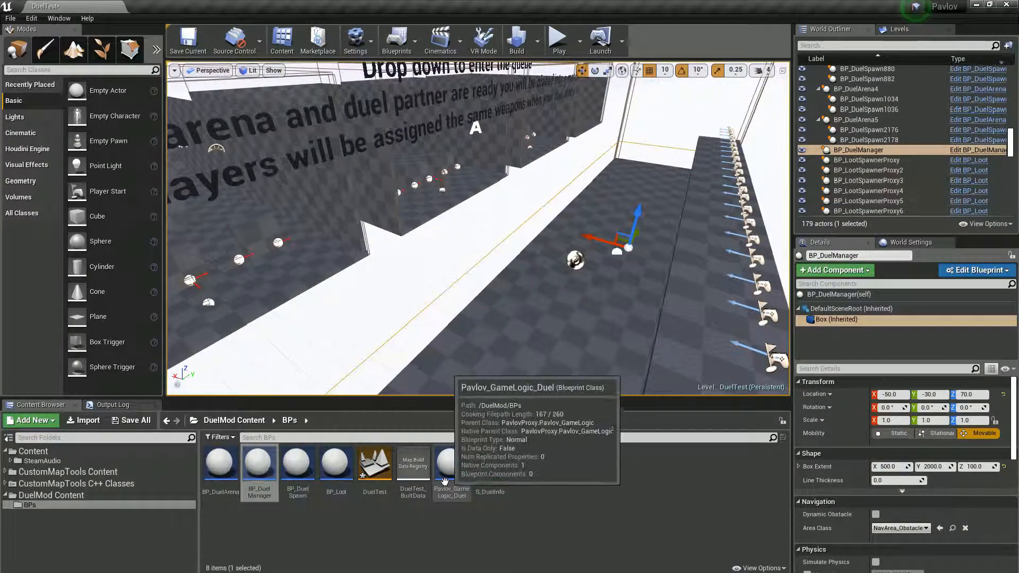
pyautogui.moveTo(618, 215)
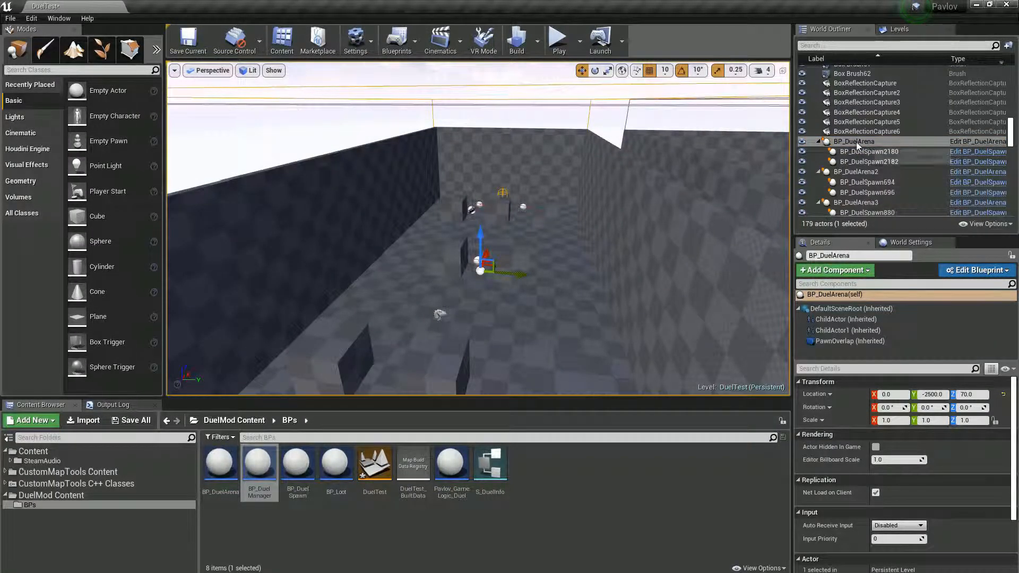
pyautogui.moveTo(220, 461)
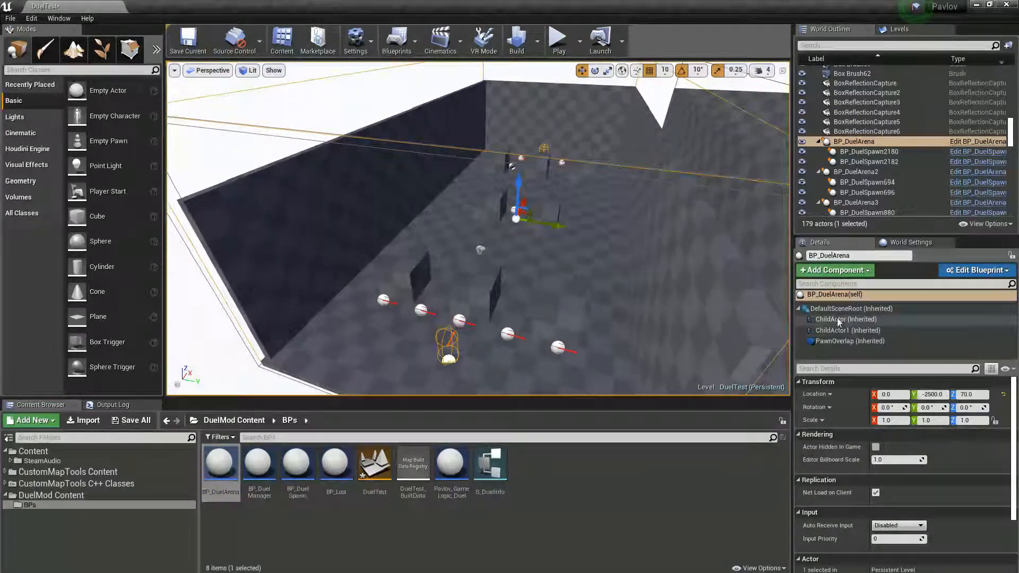
# Drag BP_DuelArena's ChildActor1 spawn component to X −1270 in the viewport.
pyautogui.click(846, 330)
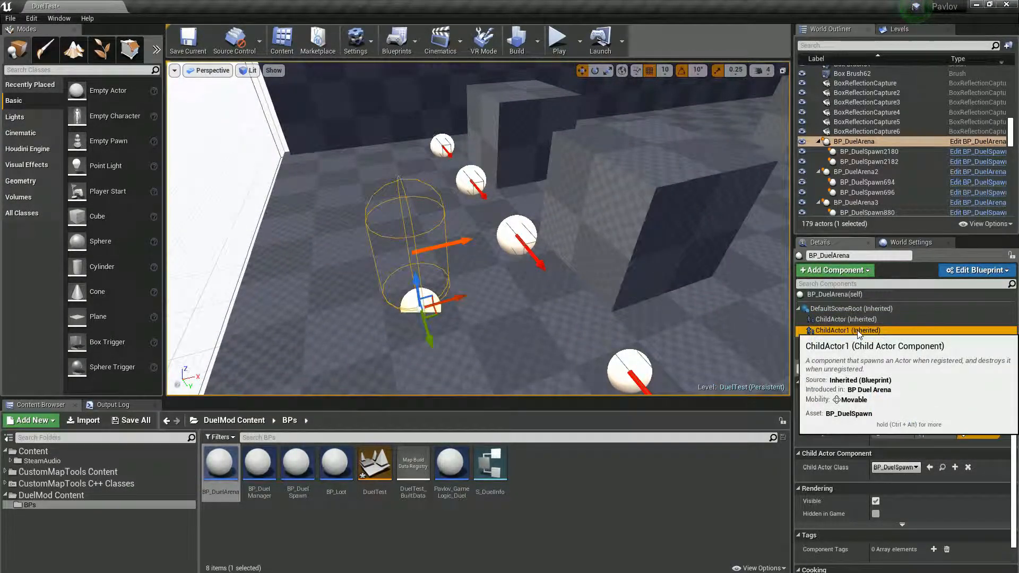
pyautogui.click(845, 330)
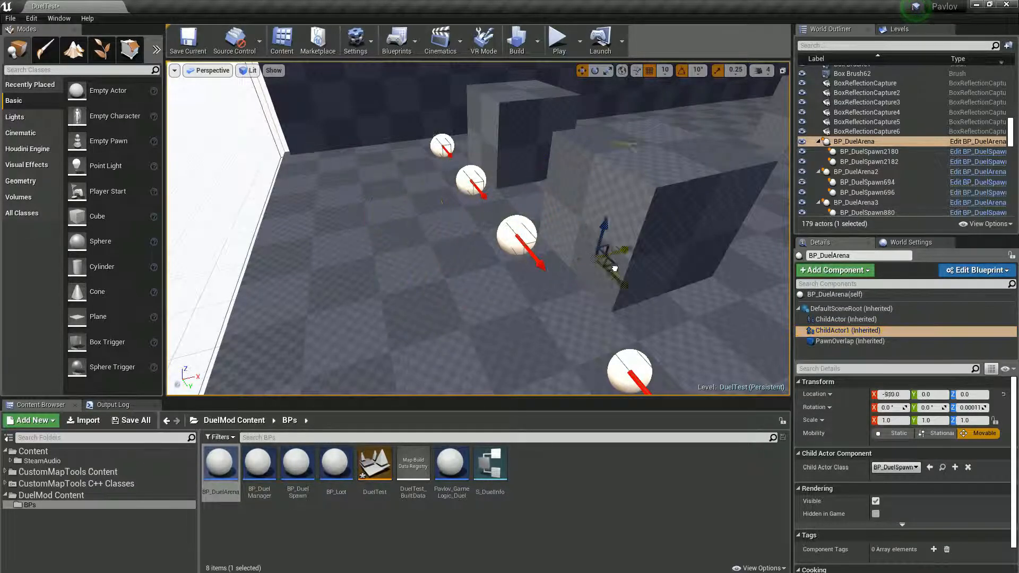
pyautogui.moveTo(614, 266); pyautogui.dragTo(403, 312)
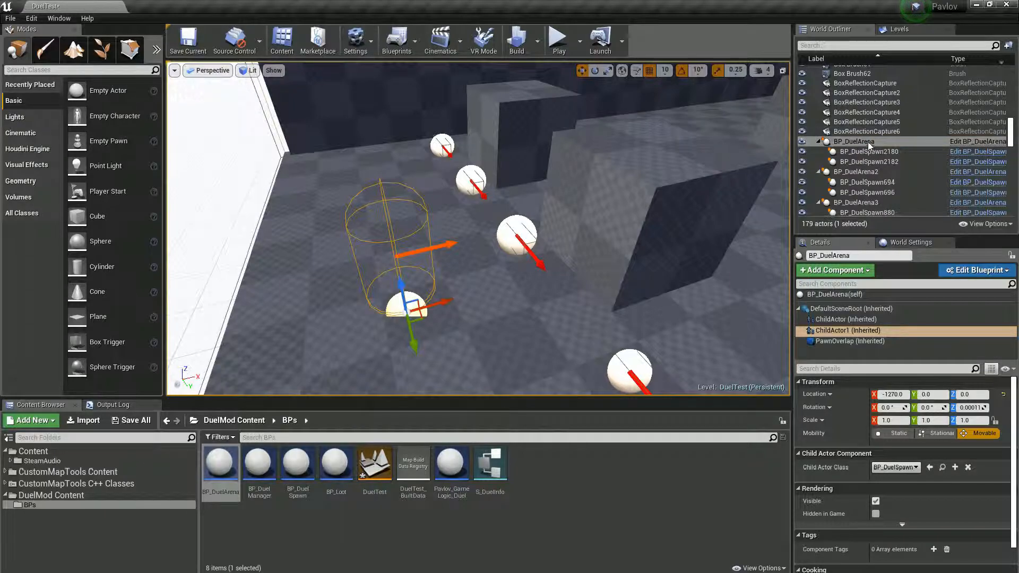
pyautogui.moveTo(840, 256)
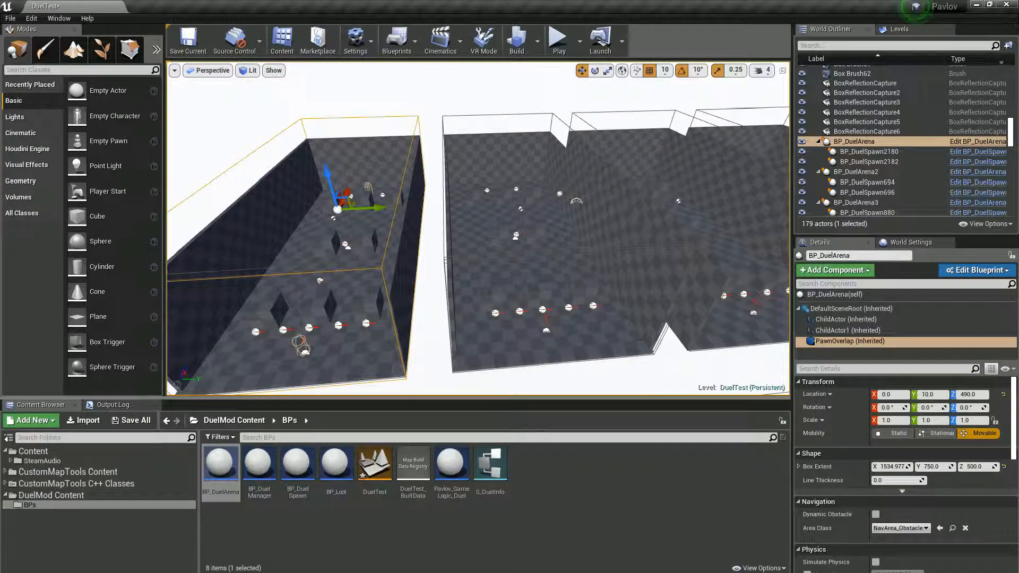
pyautogui.moveTo(450, 463)
pyautogui.write('g')
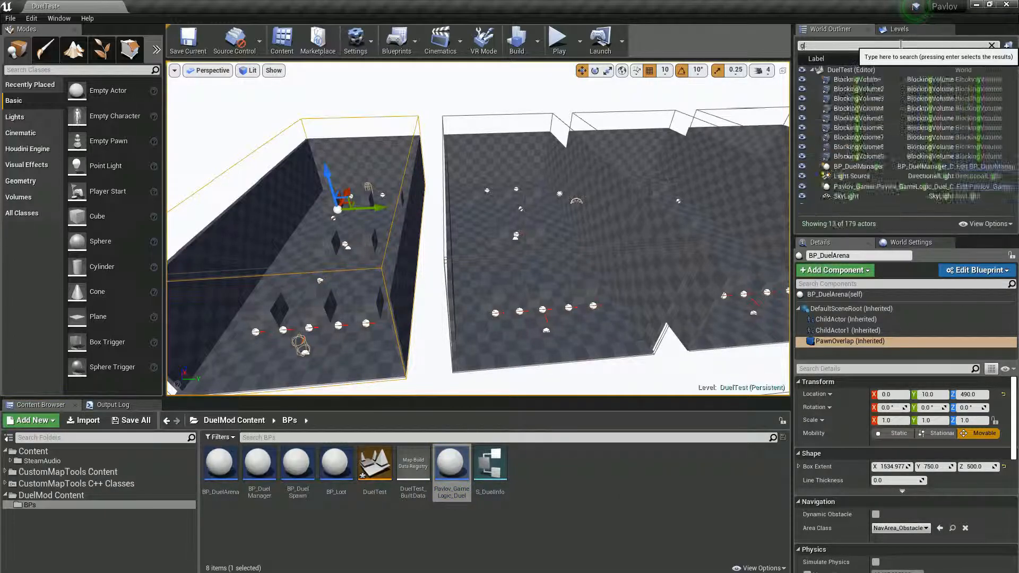
# Filter the World Outliner with 'ame', leaving 13 matching actors.
pyautogui.write('ame')
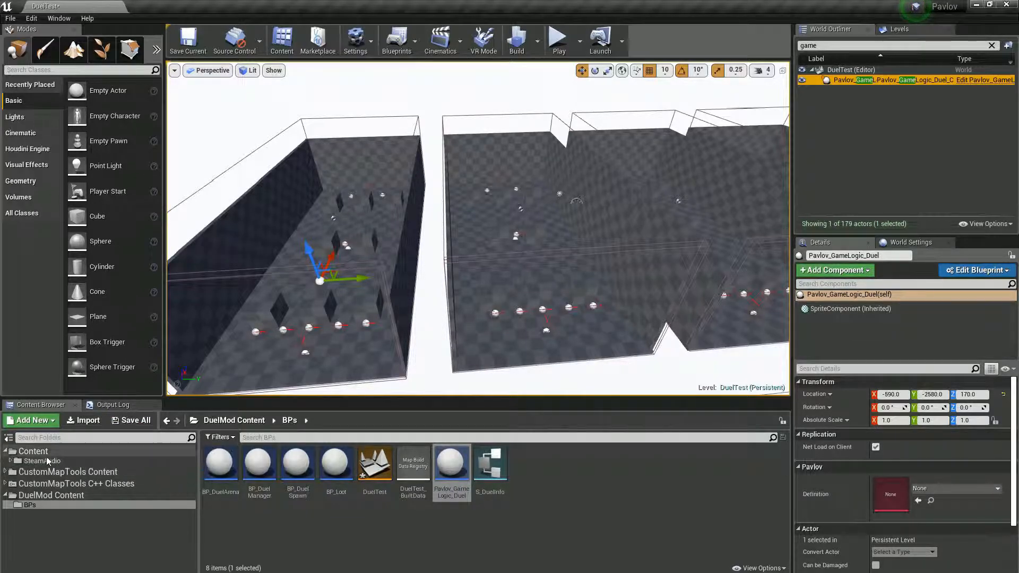
# Create a new workshop item via Window > Pavlov Workshop > Create New.
pyautogui.click(32, 452)
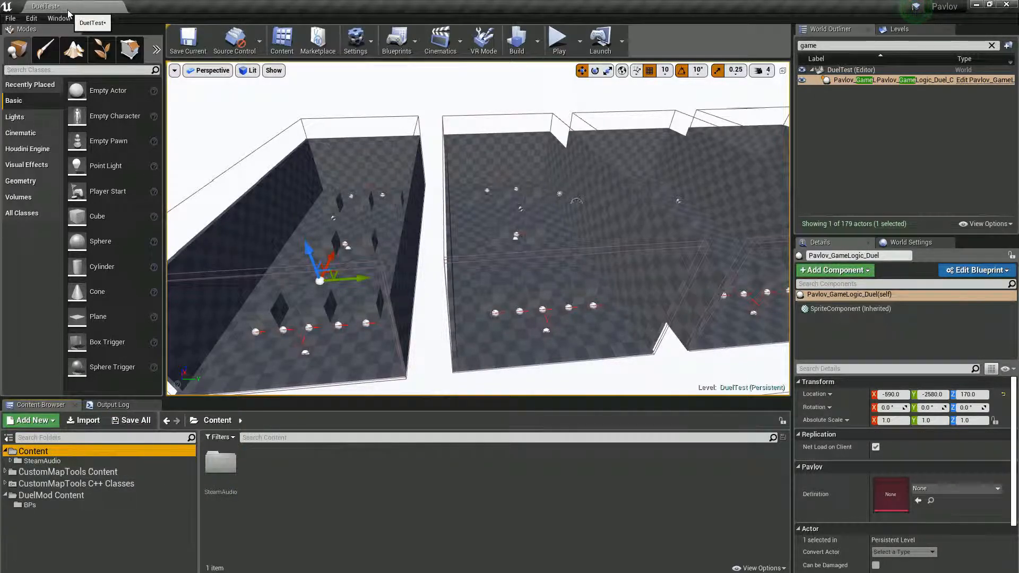
pyautogui.click(58, 18)
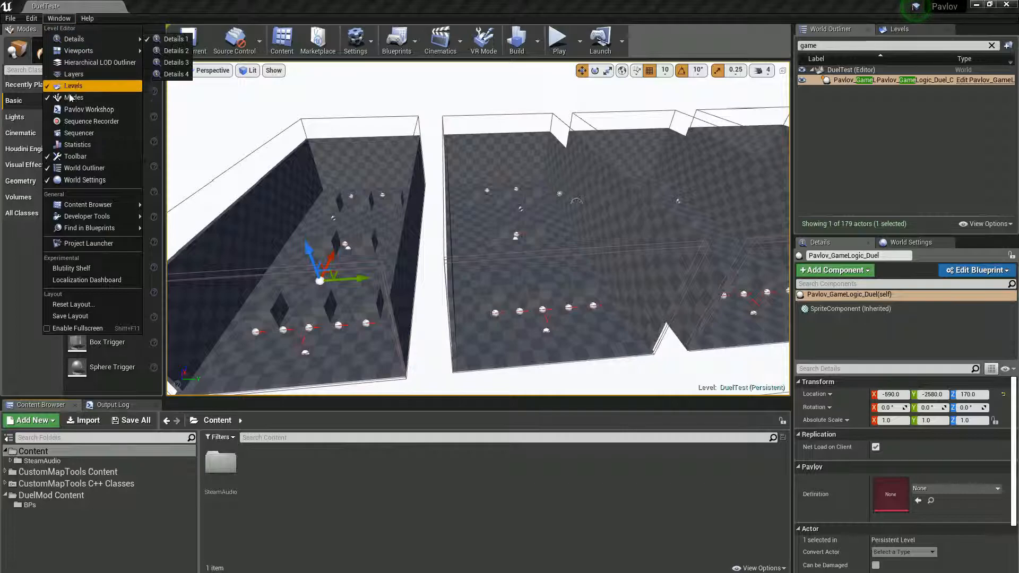
pyautogui.click(89, 109)
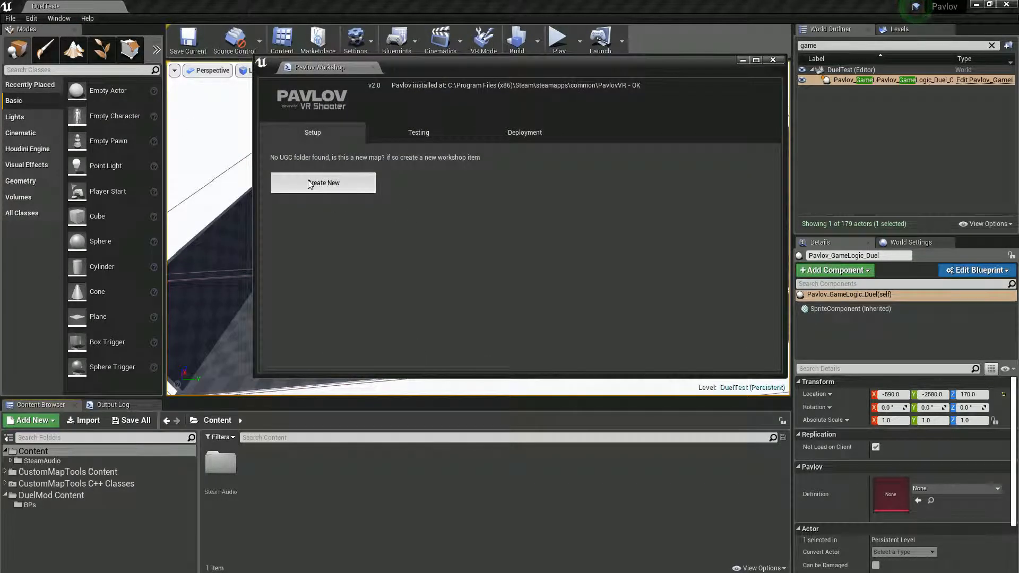
pyautogui.click(323, 183)
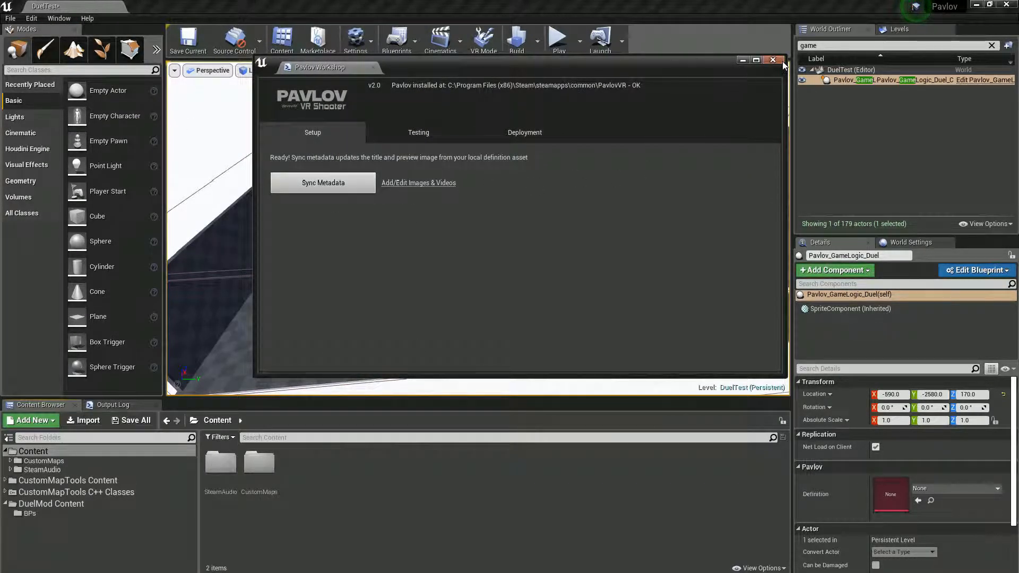
pyautogui.click(772, 60)
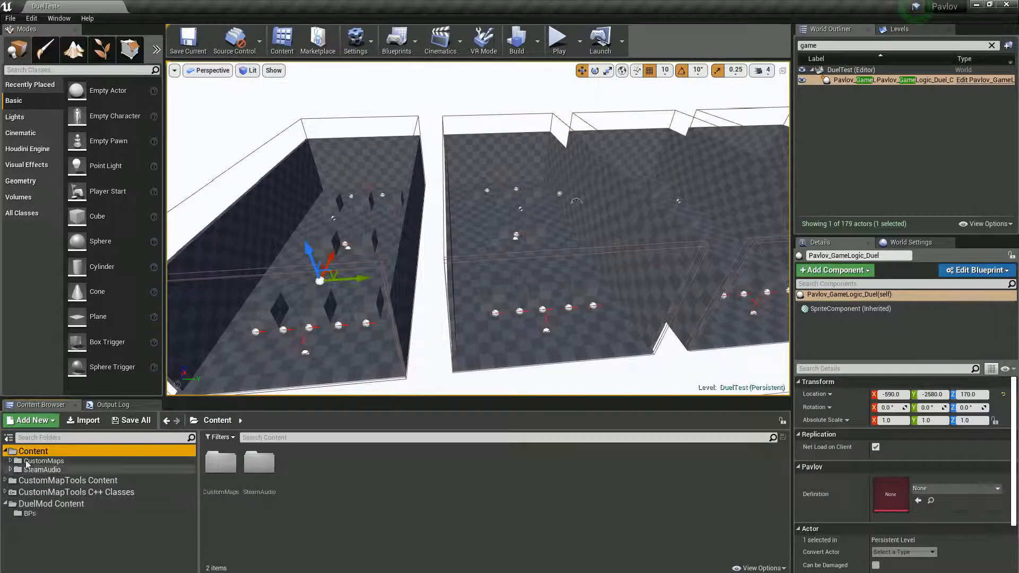
pyautogui.click(44, 461)
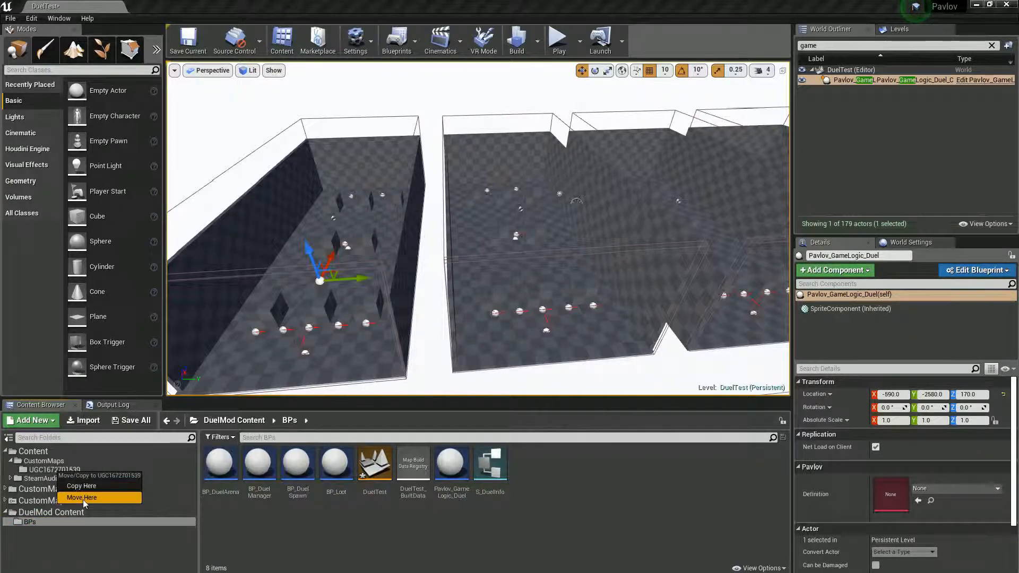
pyautogui.click(81, 498)
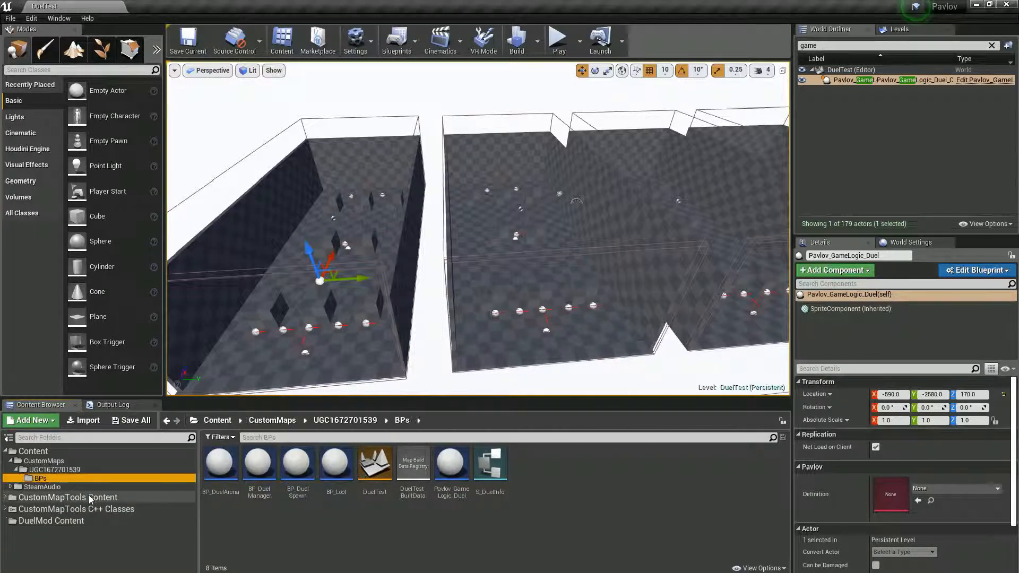
pyautogui.click(53, 521)
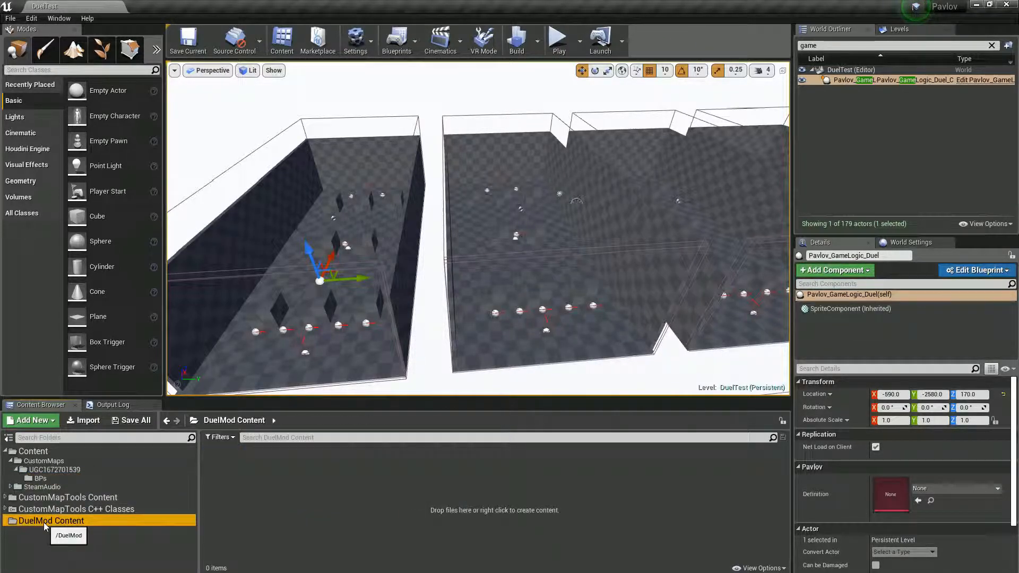
pyautogui.rightClick(52, 521)
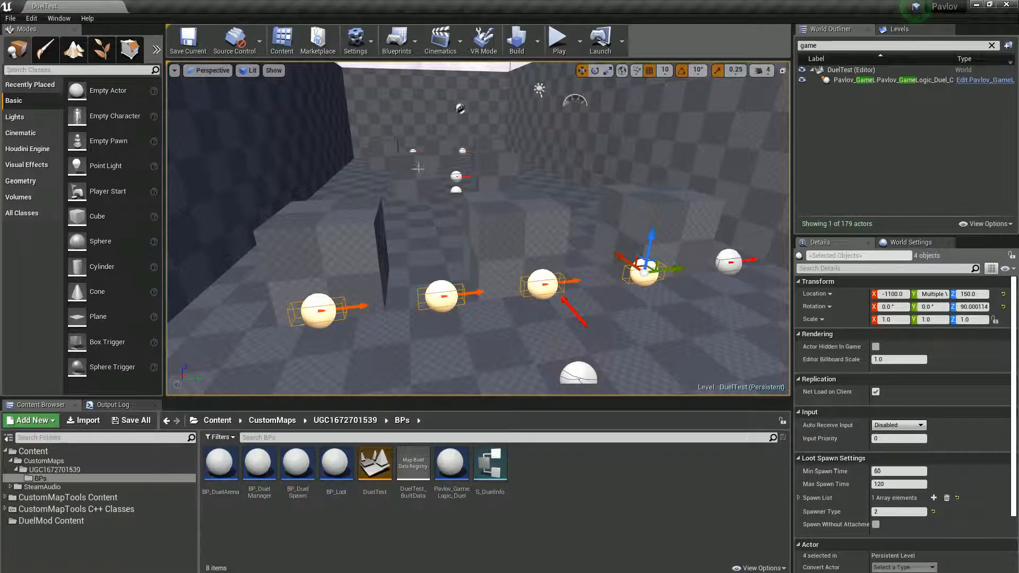
pyautogui.moveTo(899, 512)
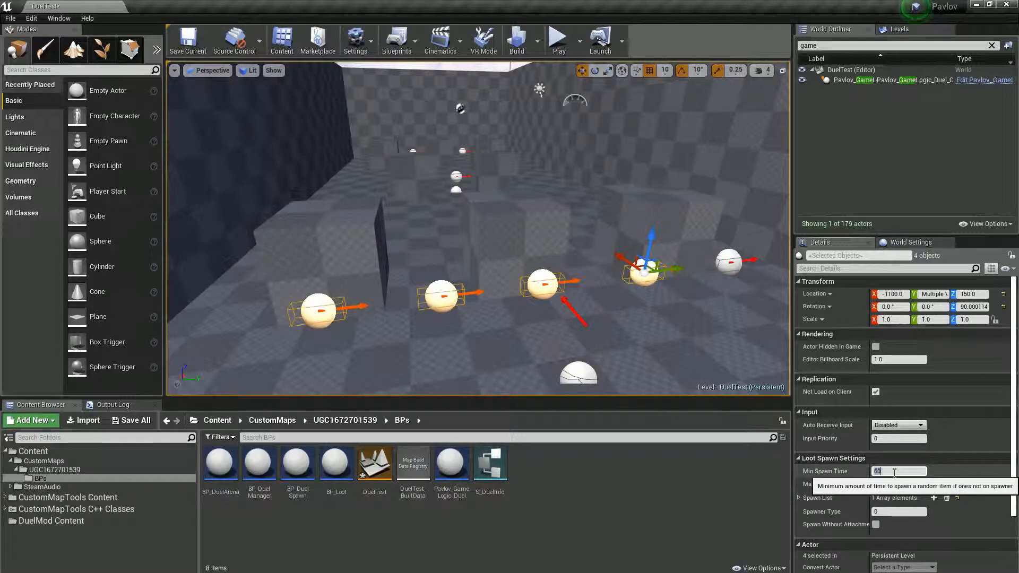
# Enter Min Spawn Time 5 and Max Spawn Time 10 in Loot Spawn Settings.
pyautogui.write('5')
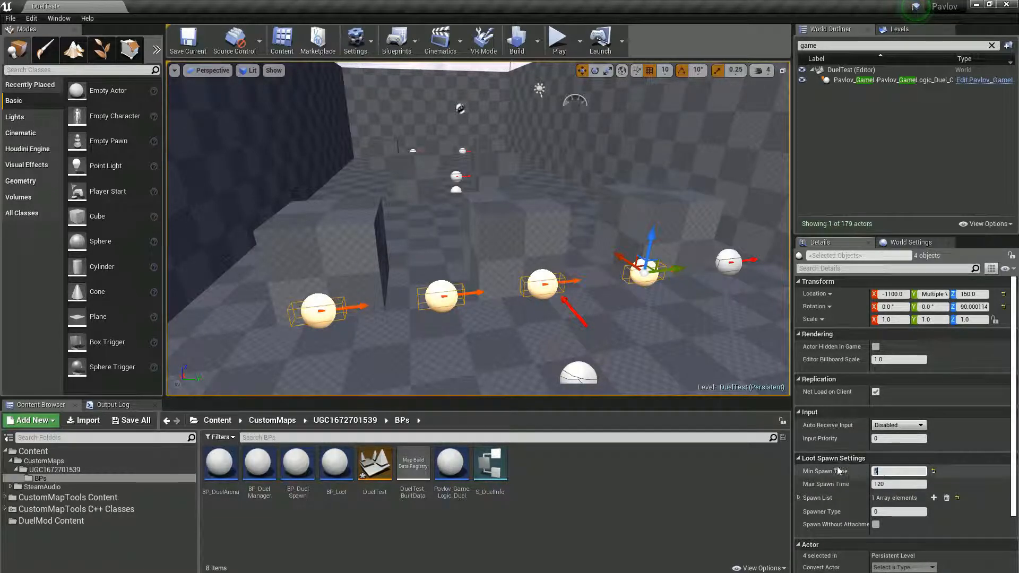
pyautogui.moveTo(845, 484)
pyautogui.write('7')
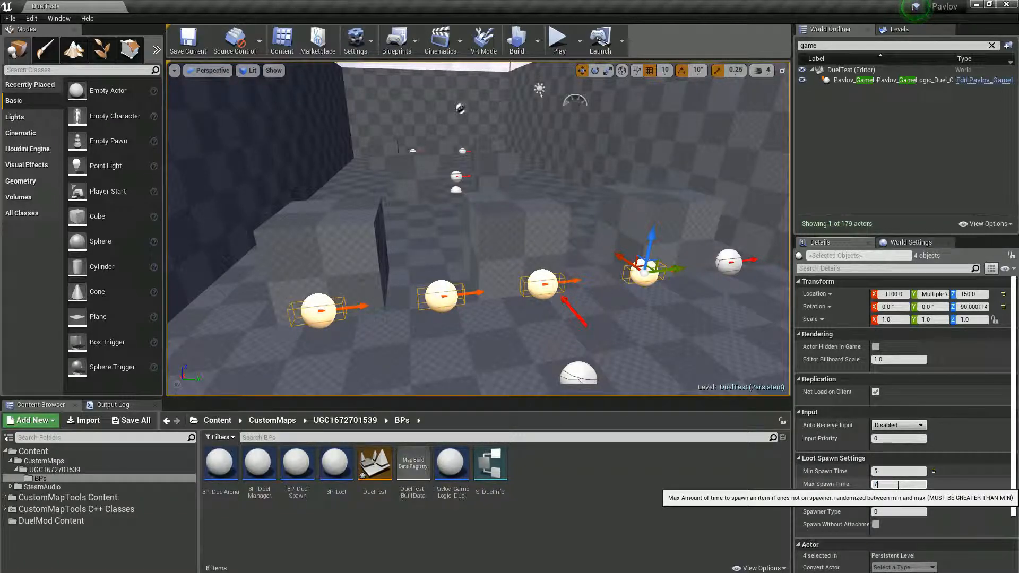
pyautogui.write('10')
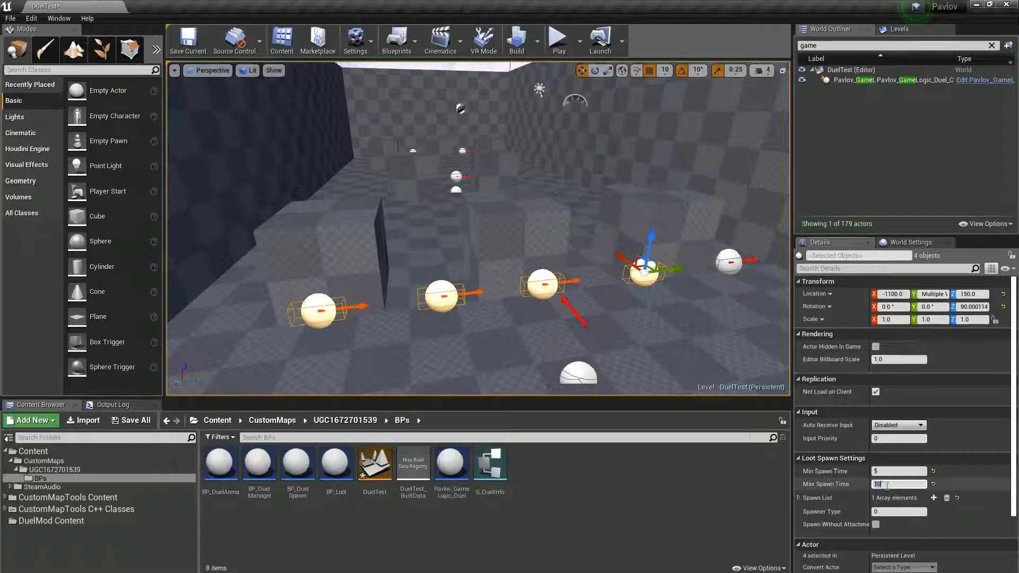
pyautogui.moveTo(899, 484)
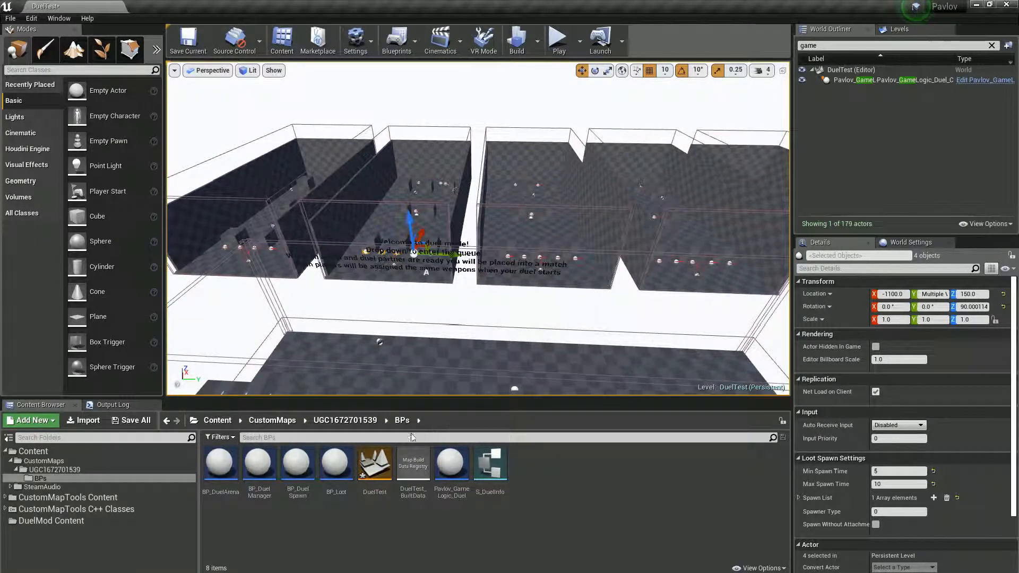
# Select Pavlov_GameLogic_Duel and open its linked map definition asset.
pyautogui.click(845, 79)
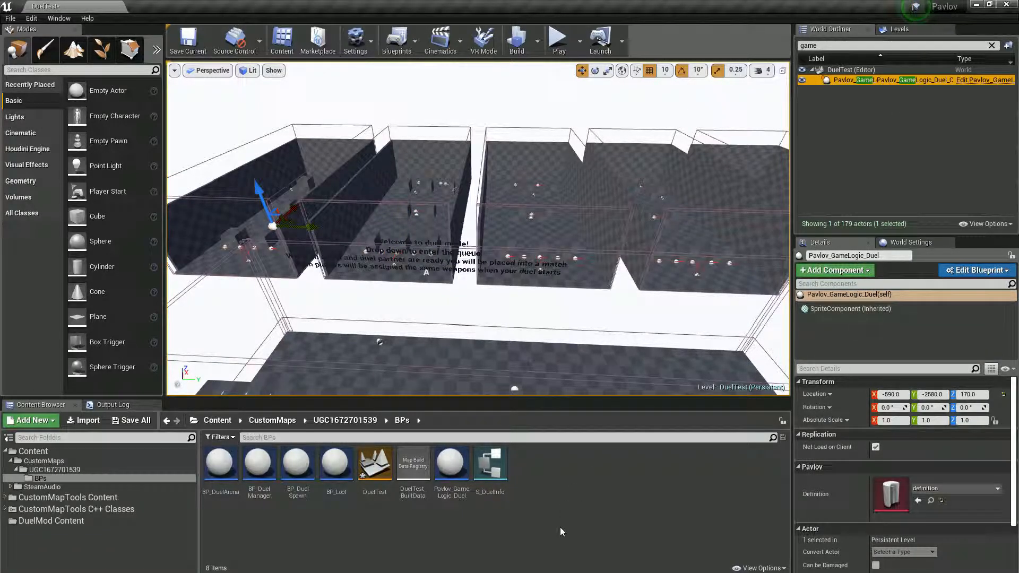
pyautogui.click(55, 469)
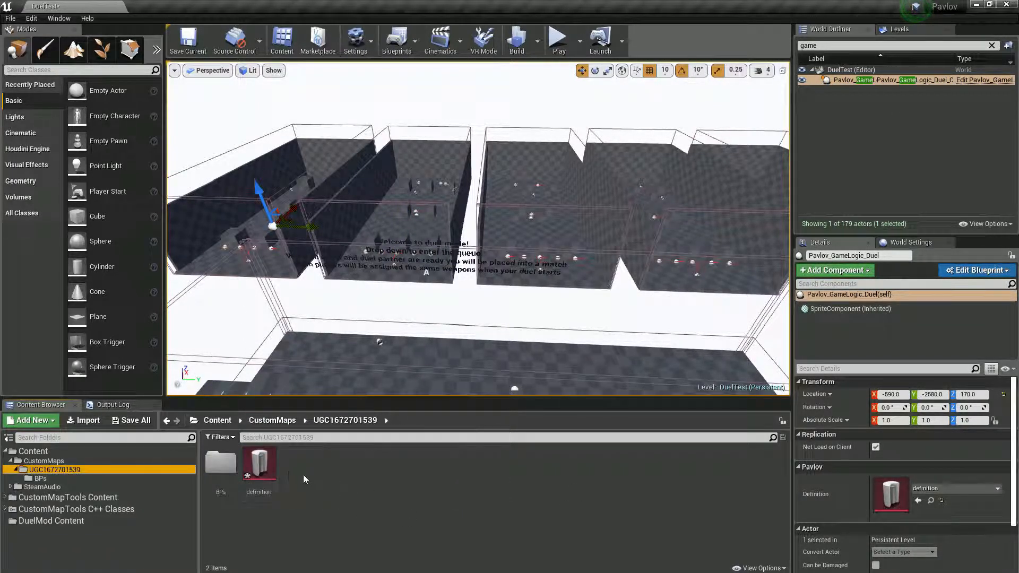
pyautogui.click(259, 463)
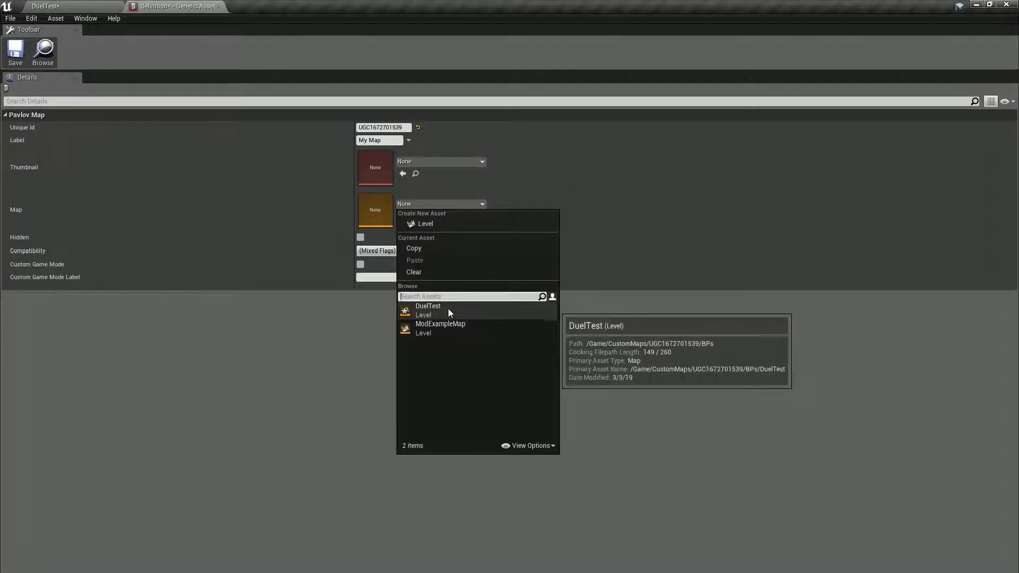
# Target DuelTest, enable custom game mode labelled 'duel arena', adjust compatibility, and save all changes.
pyautogui.click(428, 306)
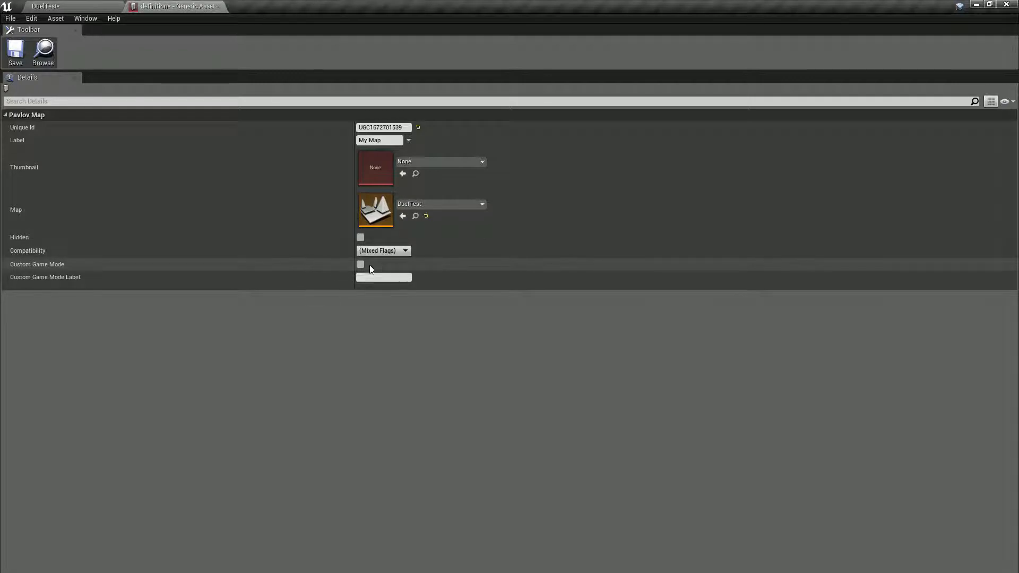
pyautogui.click(360, 264)
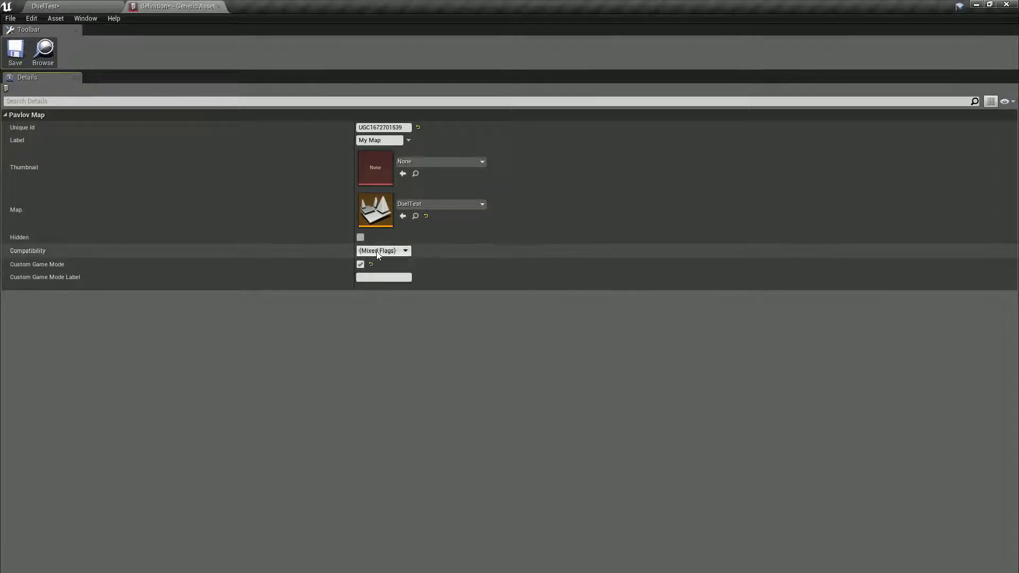
pyautogui.click(383, 250)
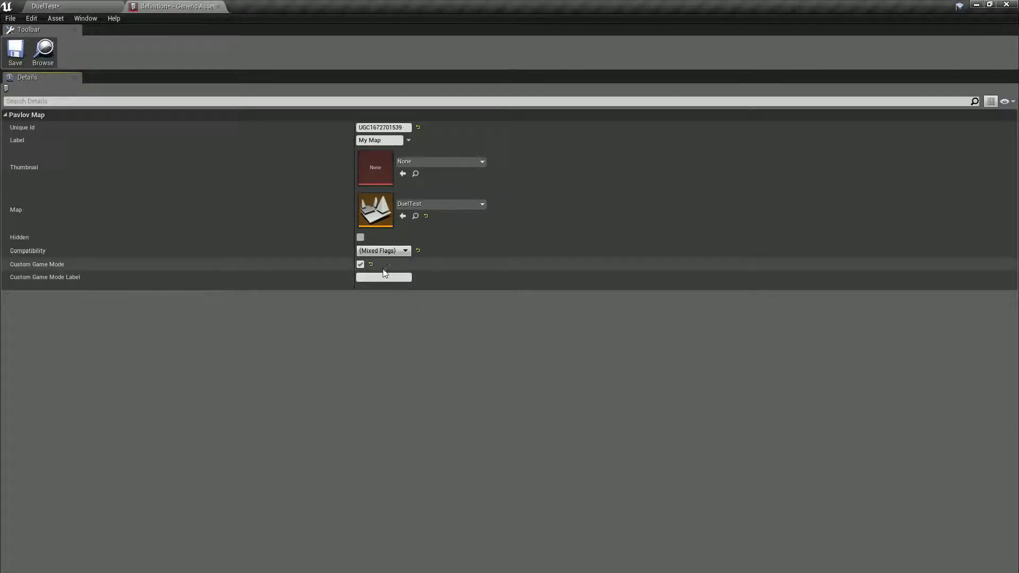
pyautogui.write('duel')
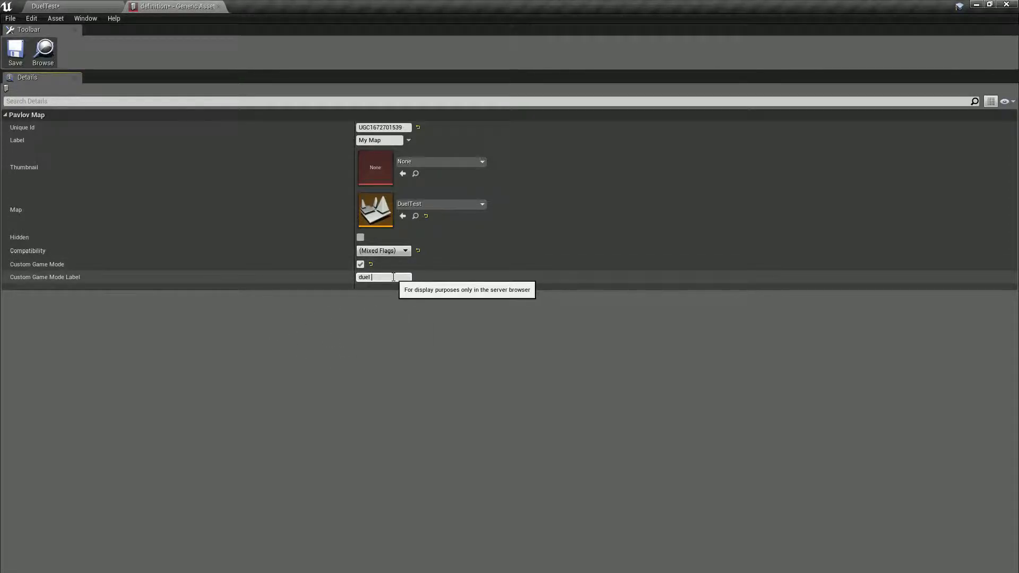
pyautogui.write('arena')
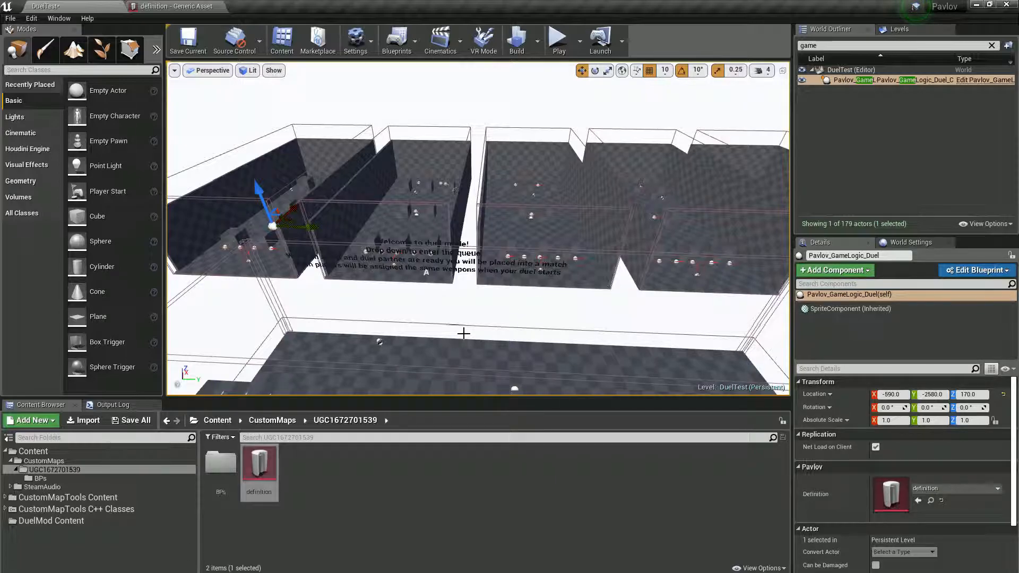
pyautogui.click(136, 420)
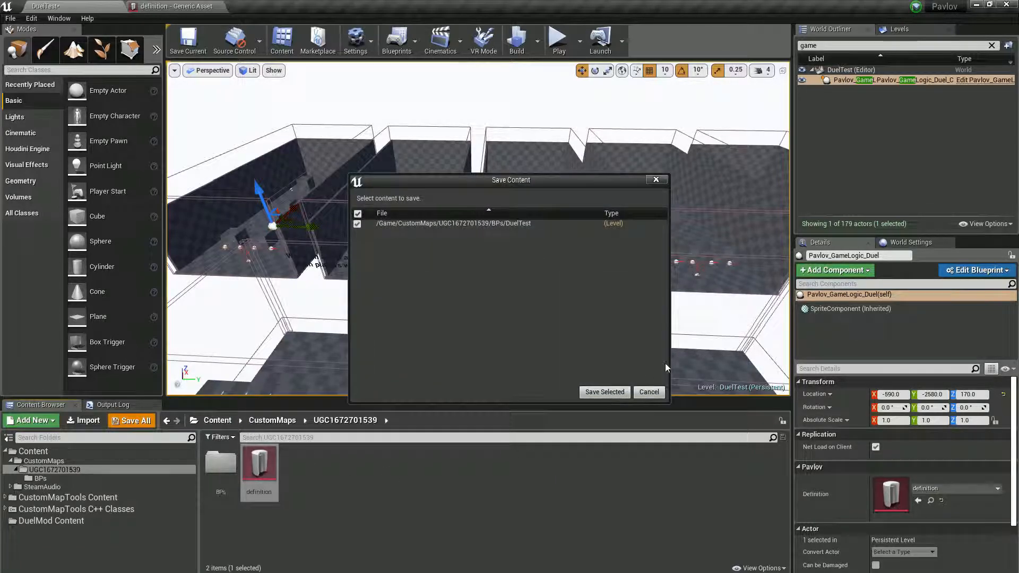